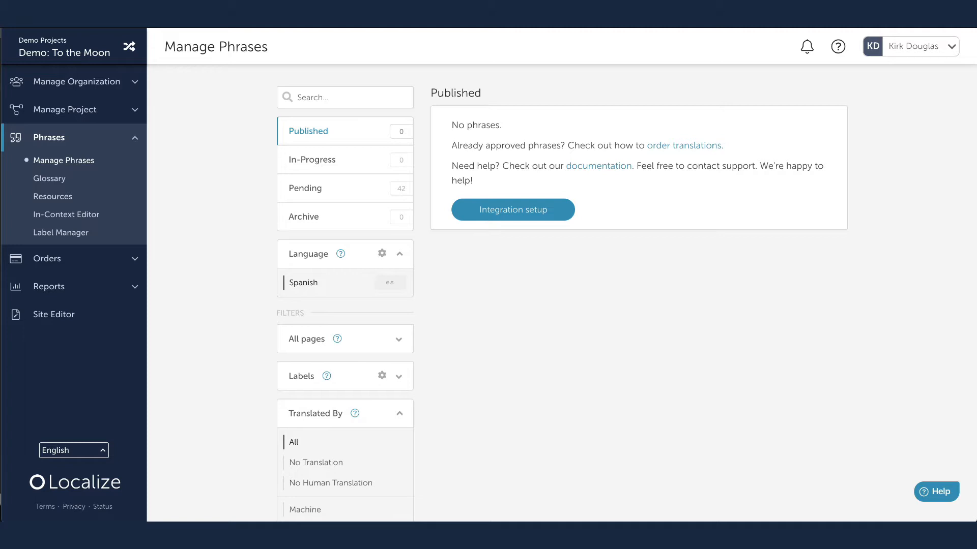
mouse_move(281, 184)
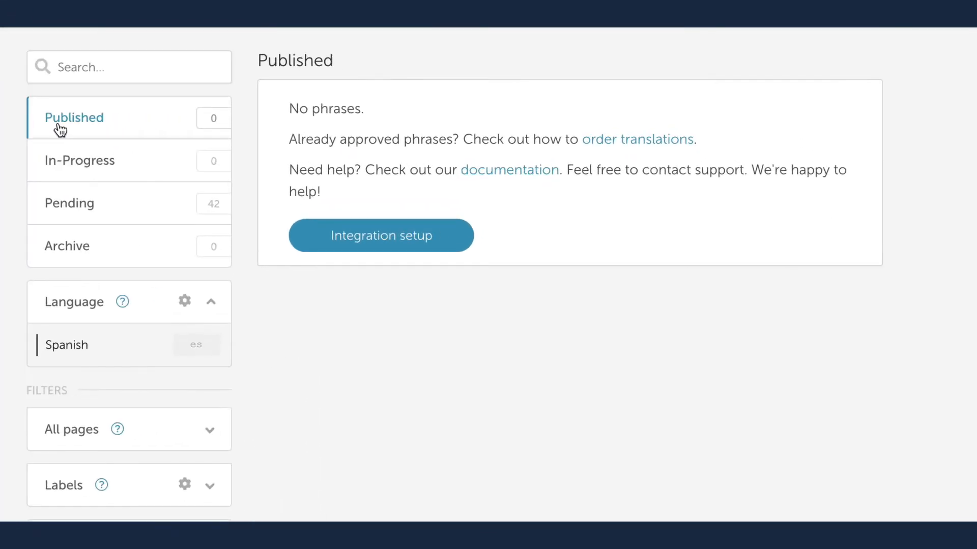
Select only the first page's 15 pending phrases and approve them into In-Progress
click(69, 203)
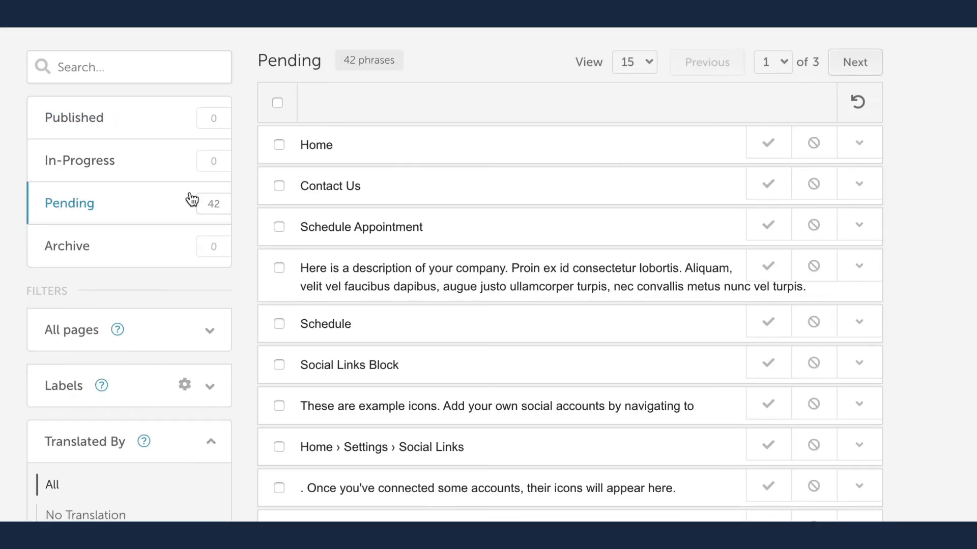
click(278, 227)
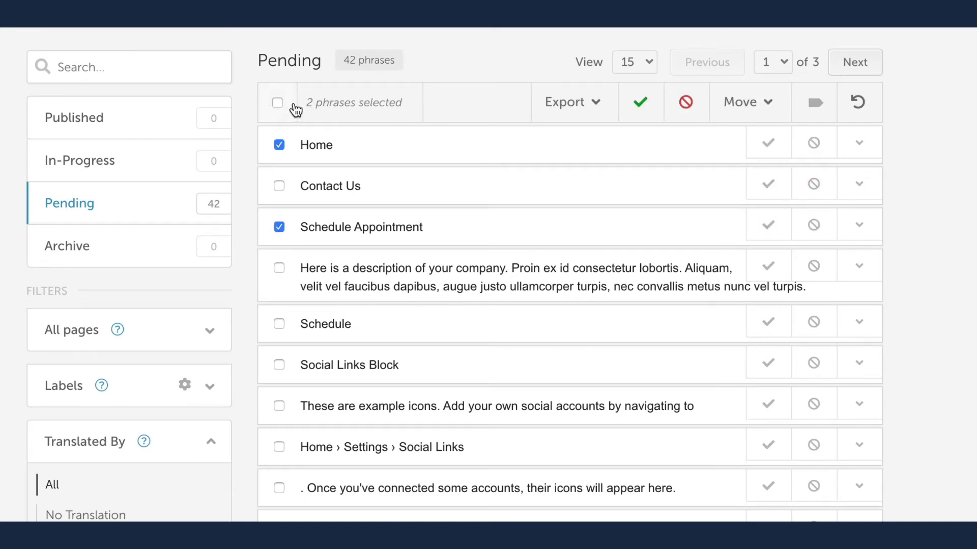
click(277, 103)
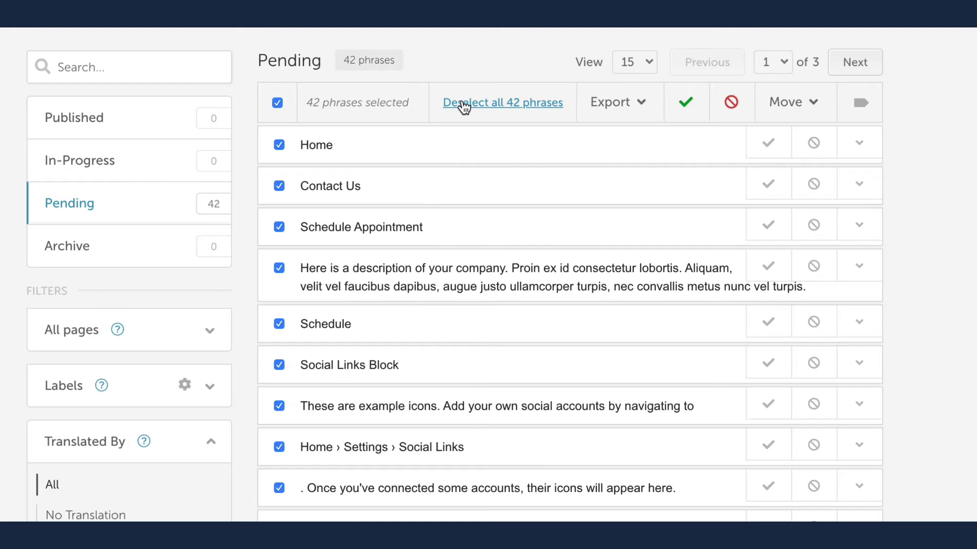
click(278, 102)
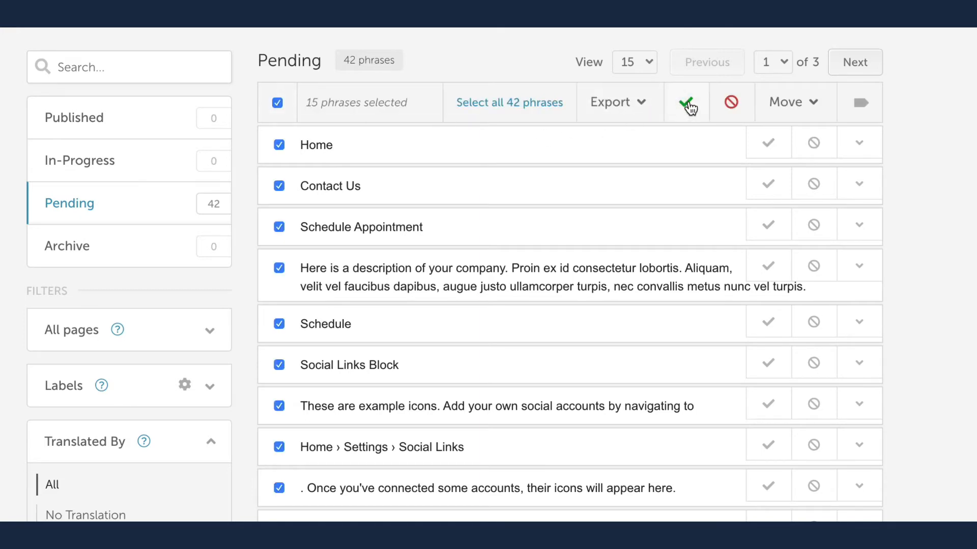
click(686, 102)
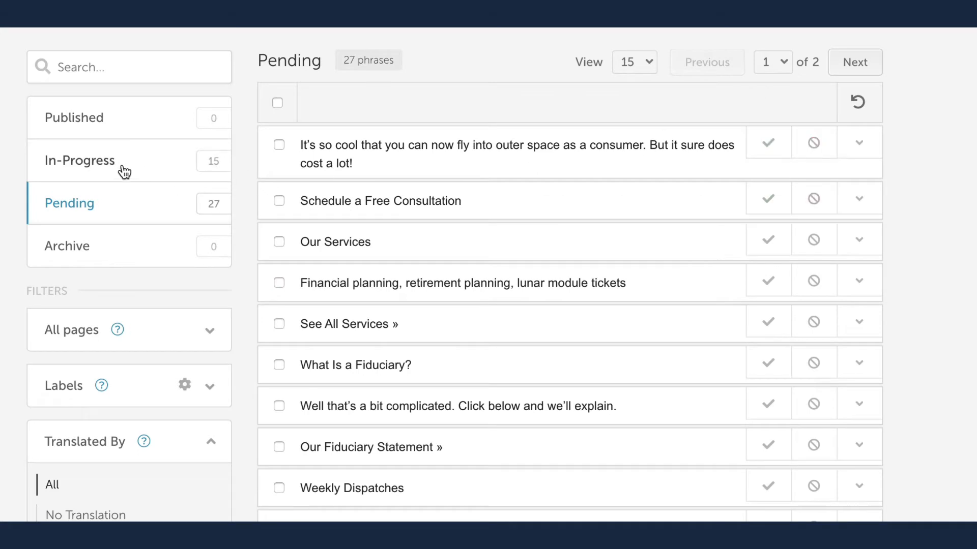
Publish the NASA ride phrase and propose the Moon Financial Partners translation with 'EDITED' appended
click(79, 159)
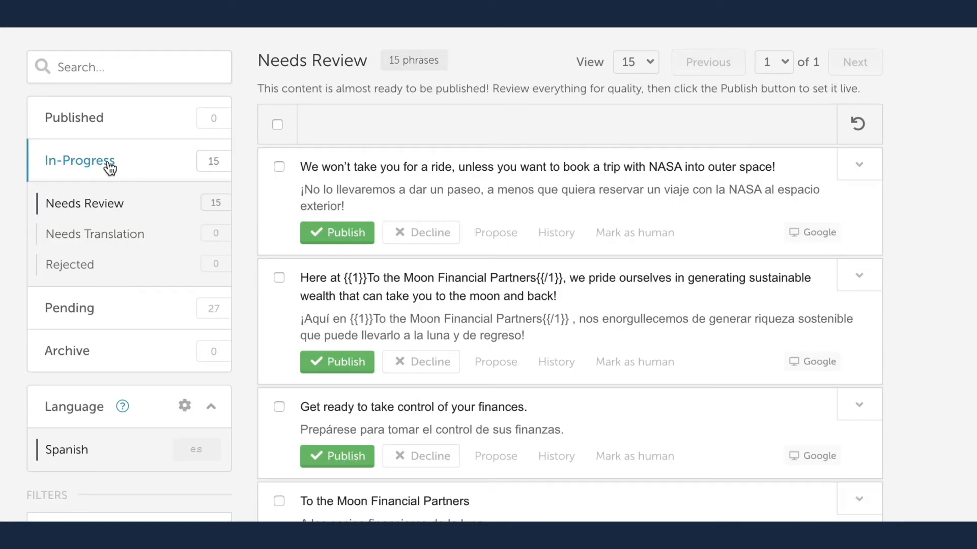
mouse_move(135, 203)
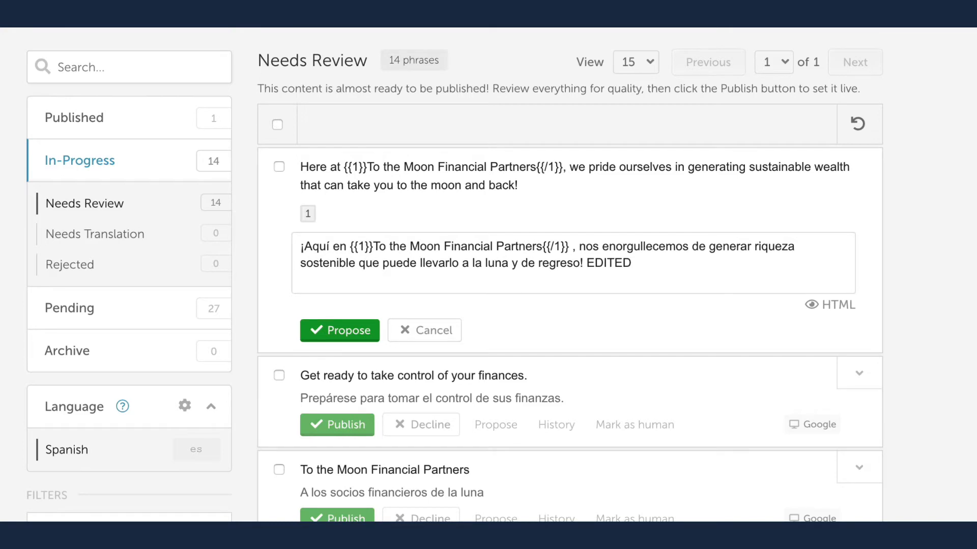
click(95, 234)
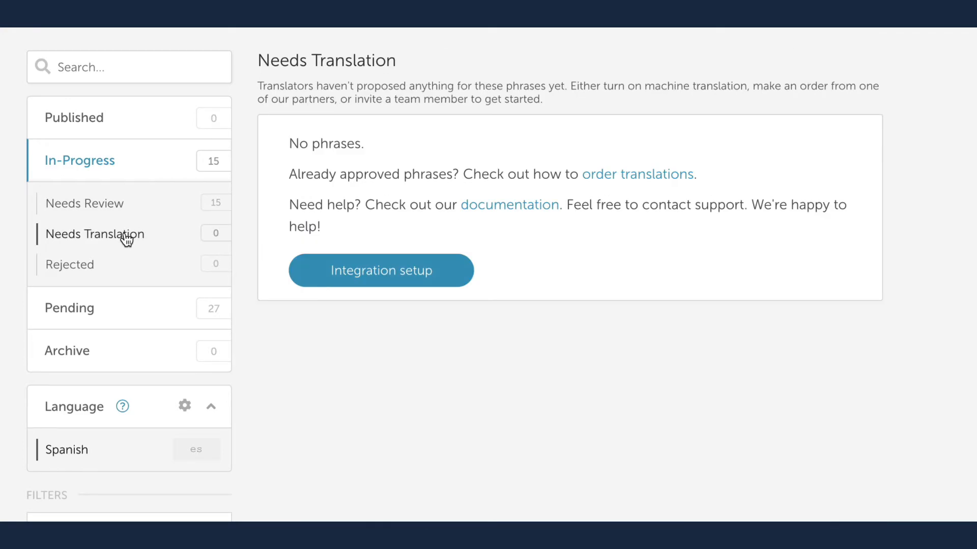
click(84, 203)
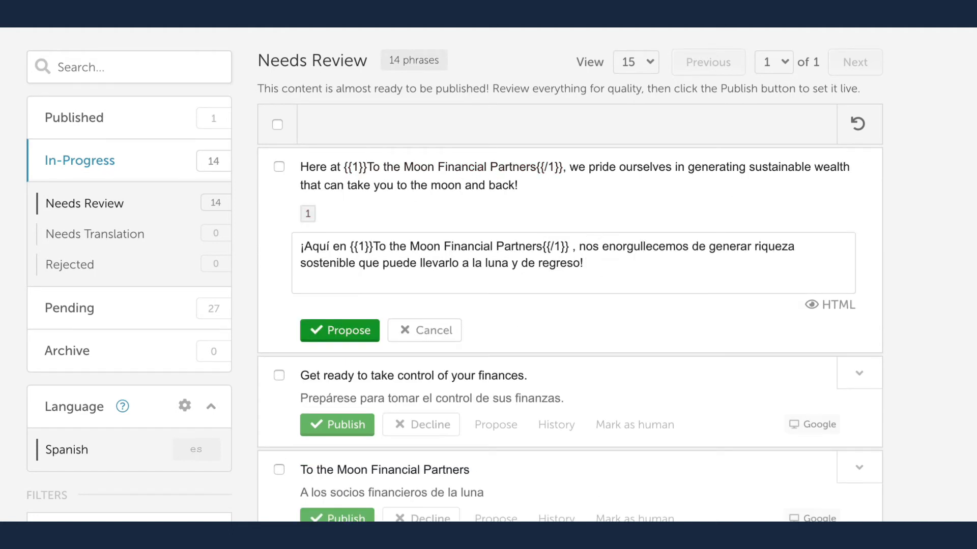
text(EDITE)
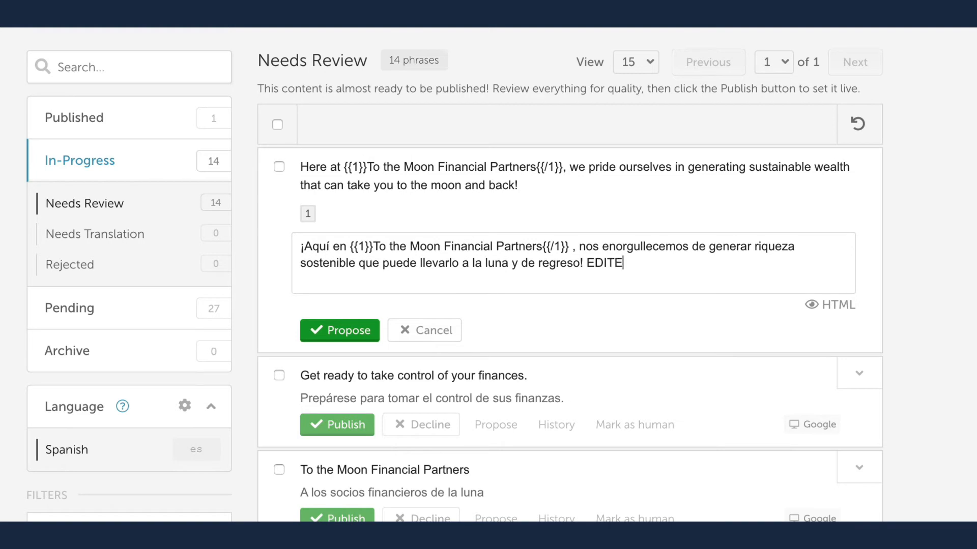
click(339, 329)
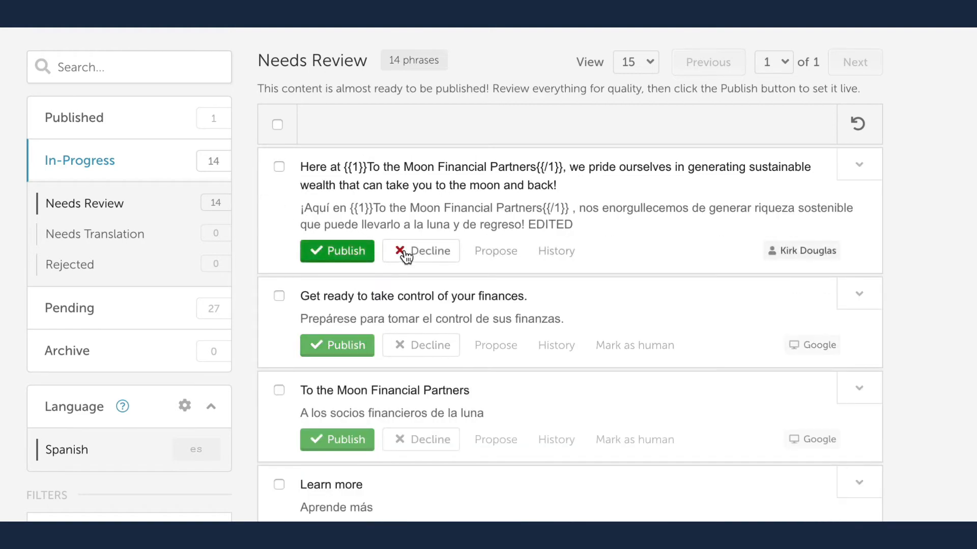
Decline the edited Moon Financial Partners translation with the reason 'rejected'
click(420, 250)
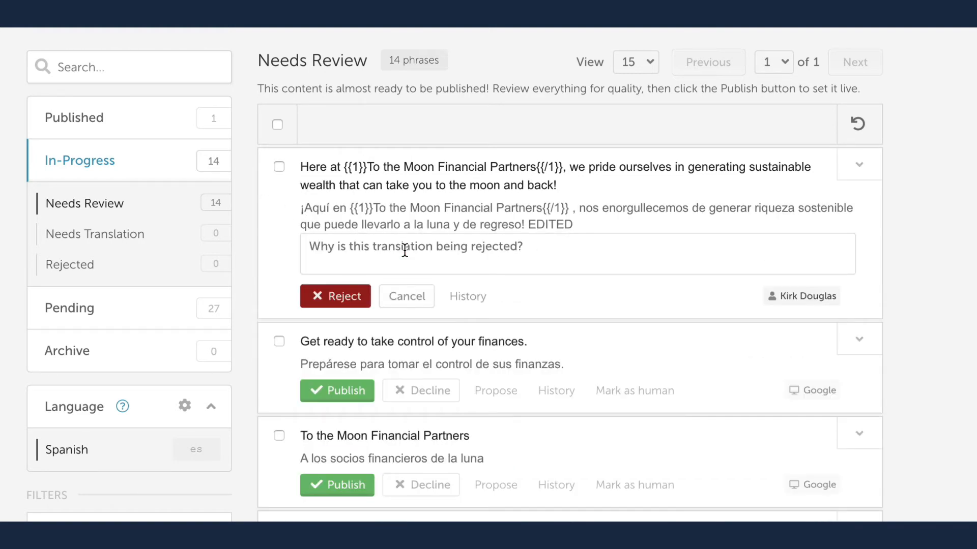
text(rejected)
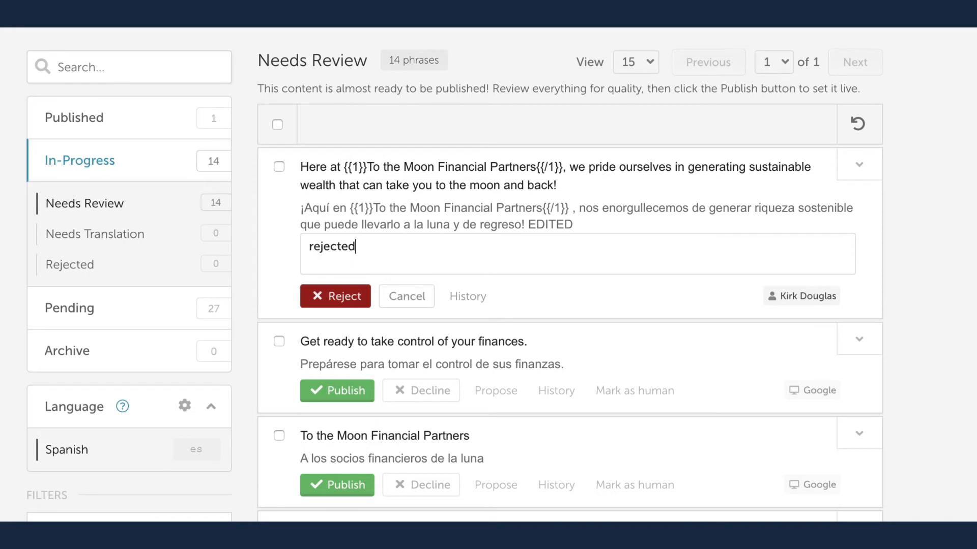
mouse_move(376, 287)
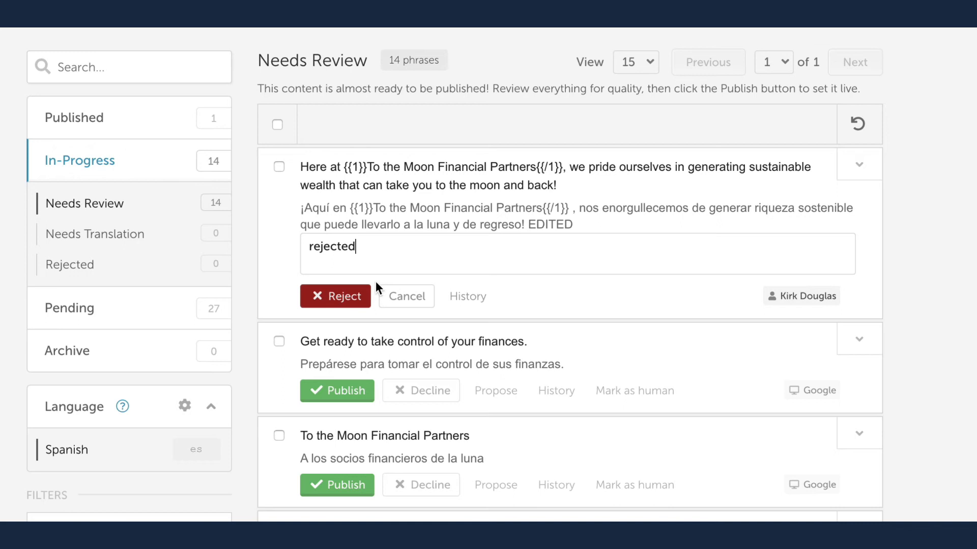
mouse_move(334, 296)
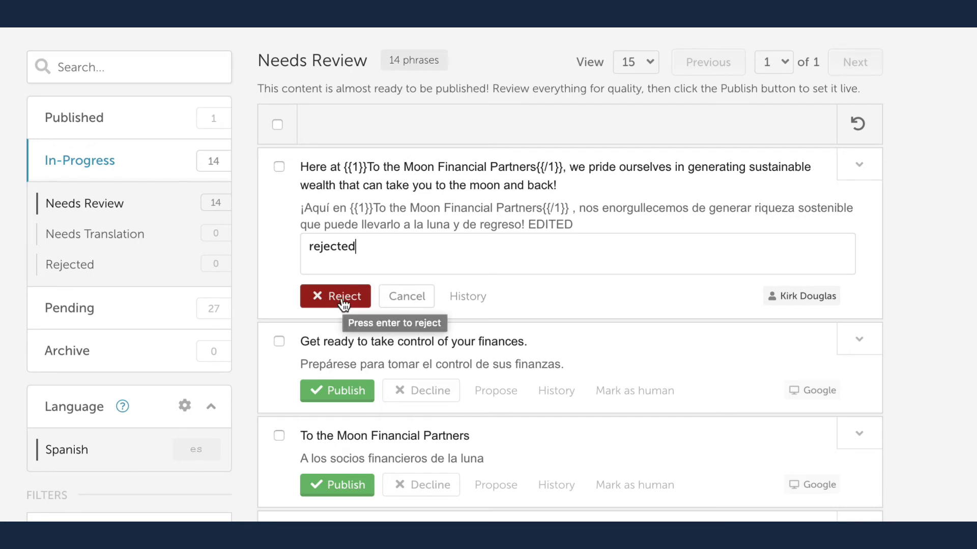
click(335, 297)
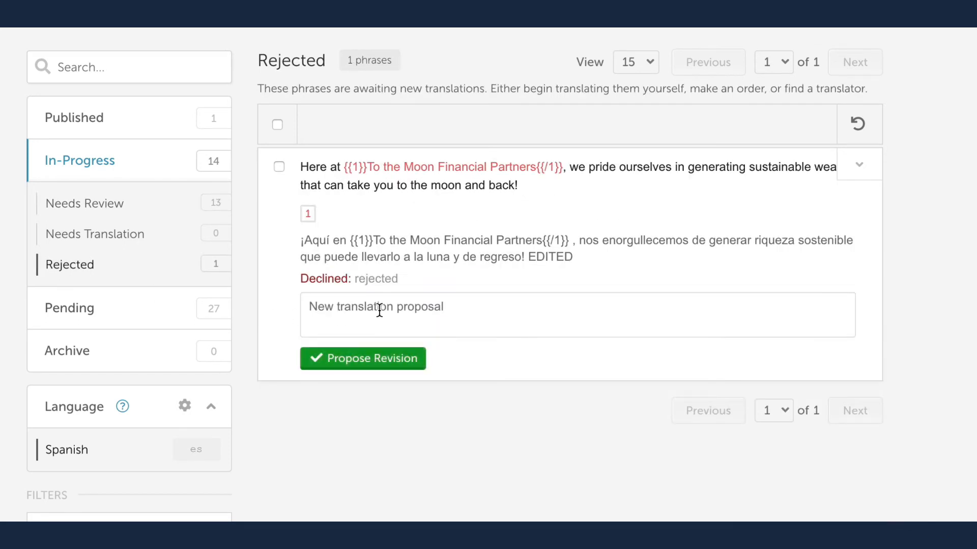
Propose 'new translation' as the revision for the rejected phrase, returning it to Needs Review
text(new)
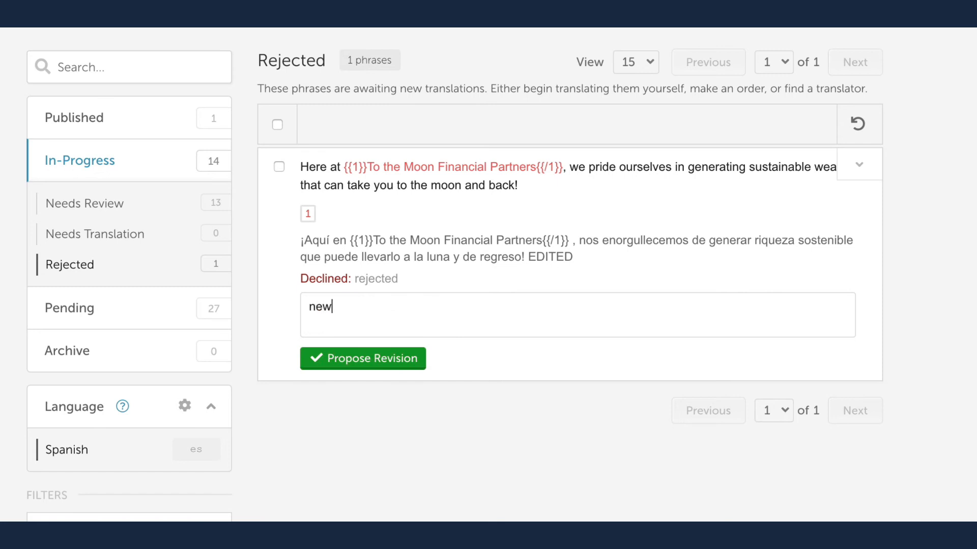
text(transla)
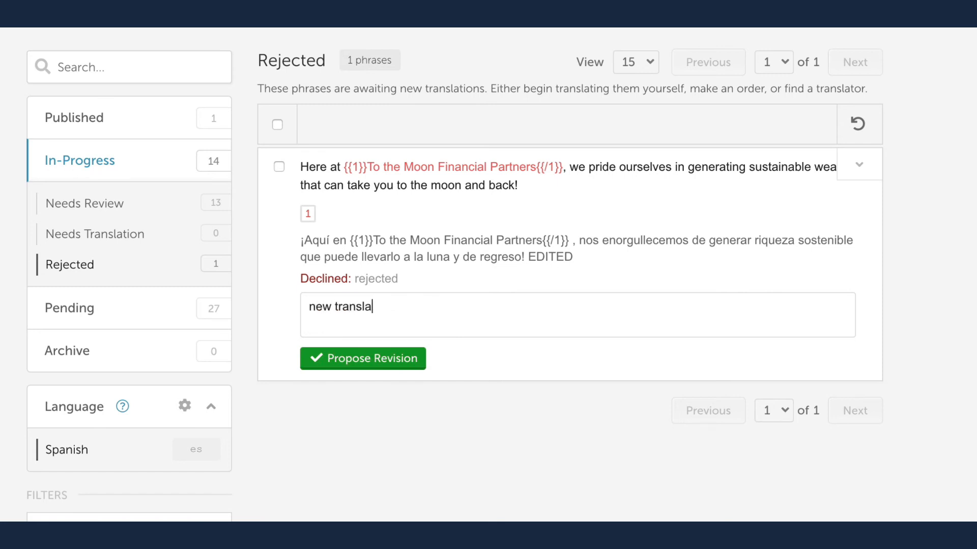
text(tion)
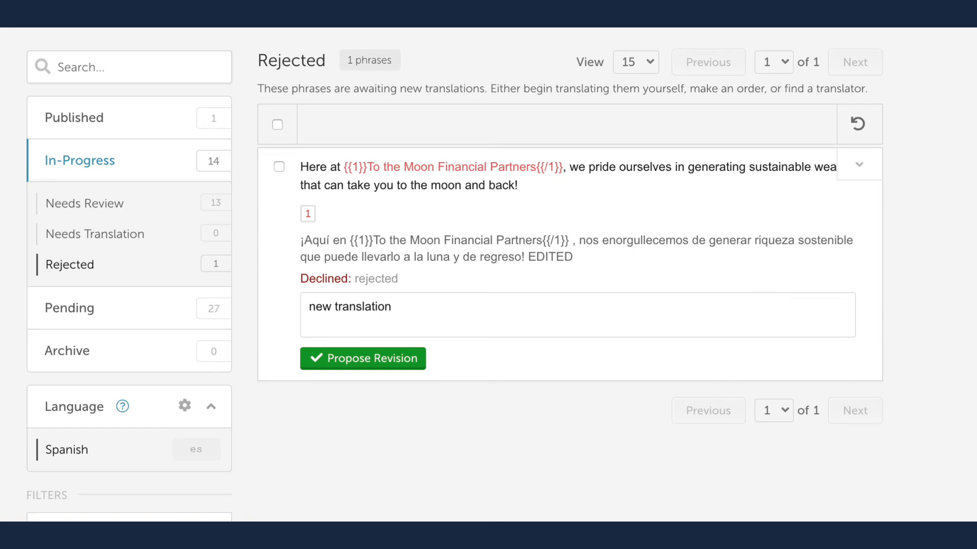
click(363, 358)
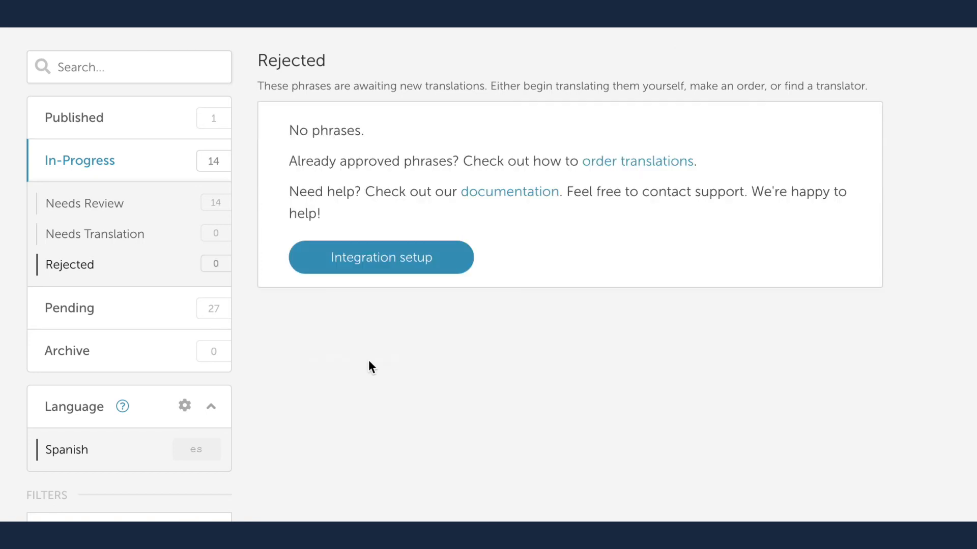
mouse_move(94, 234)
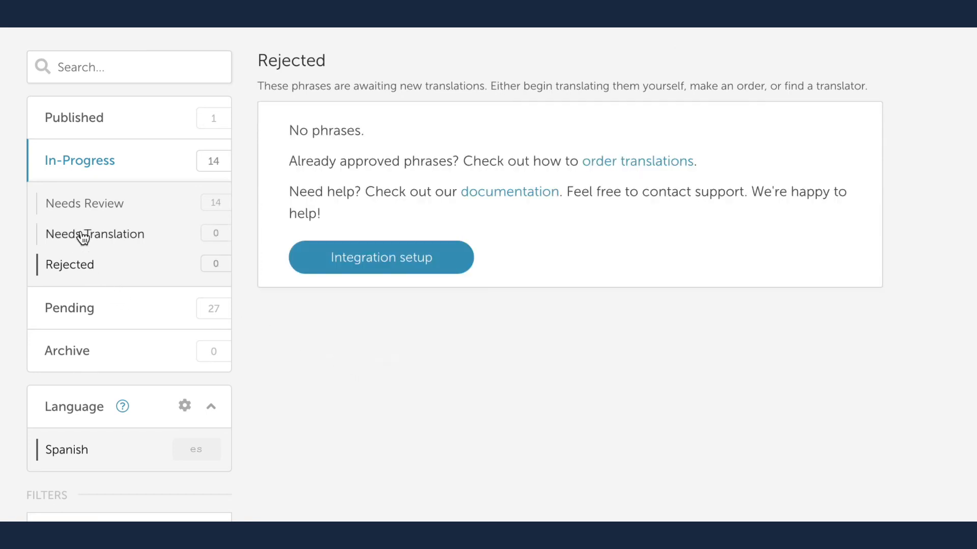
Move all 14 Needs Review translations to Published, emptying In-Progress
click(84, 204)
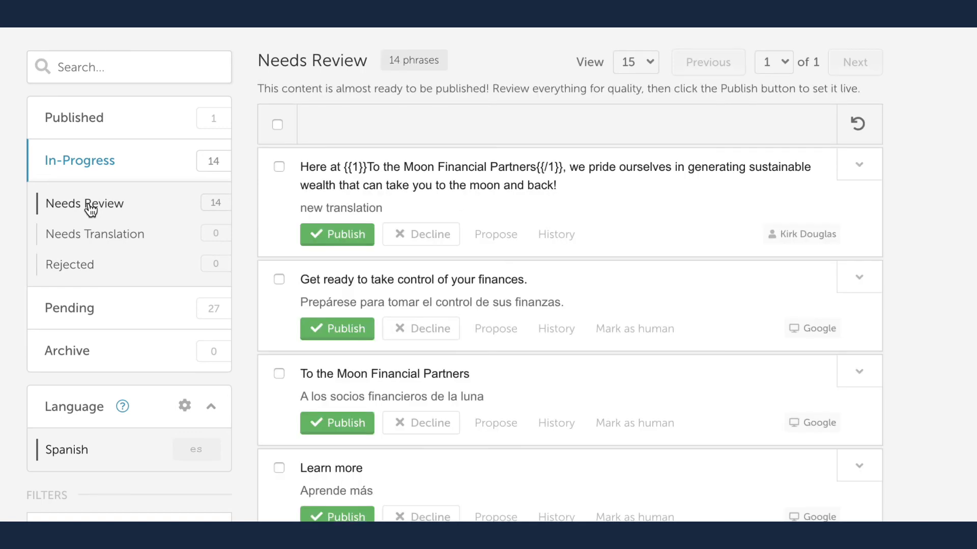
click(277, 124)
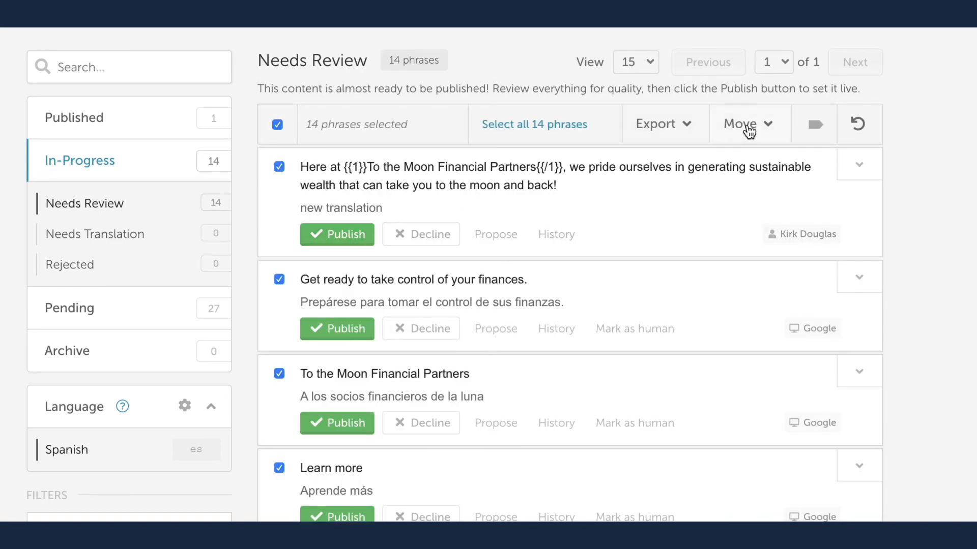
click(747, 123)
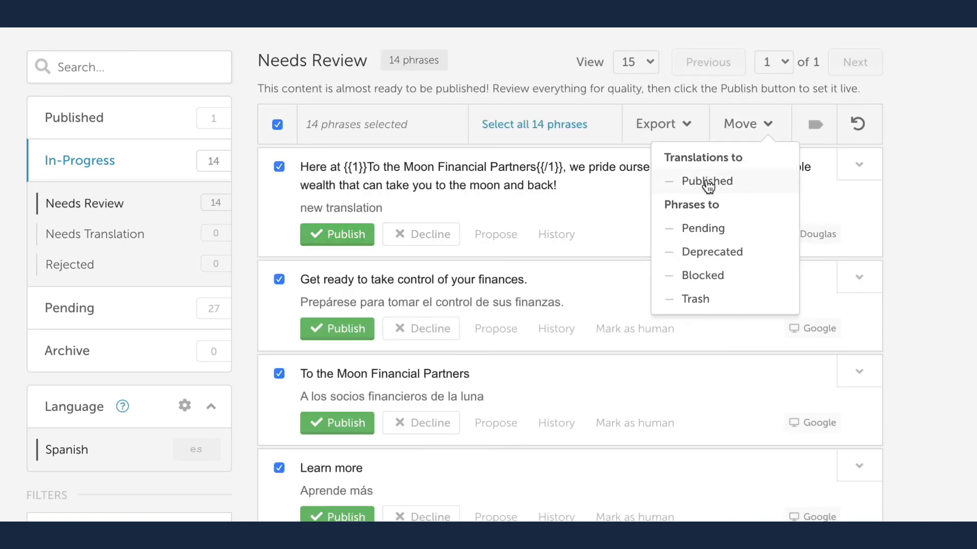
click(707, 181)
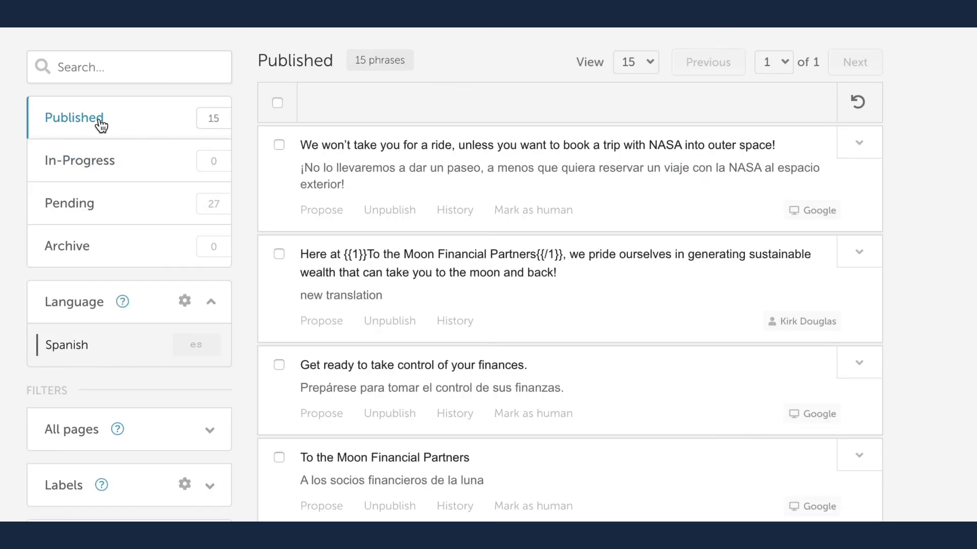